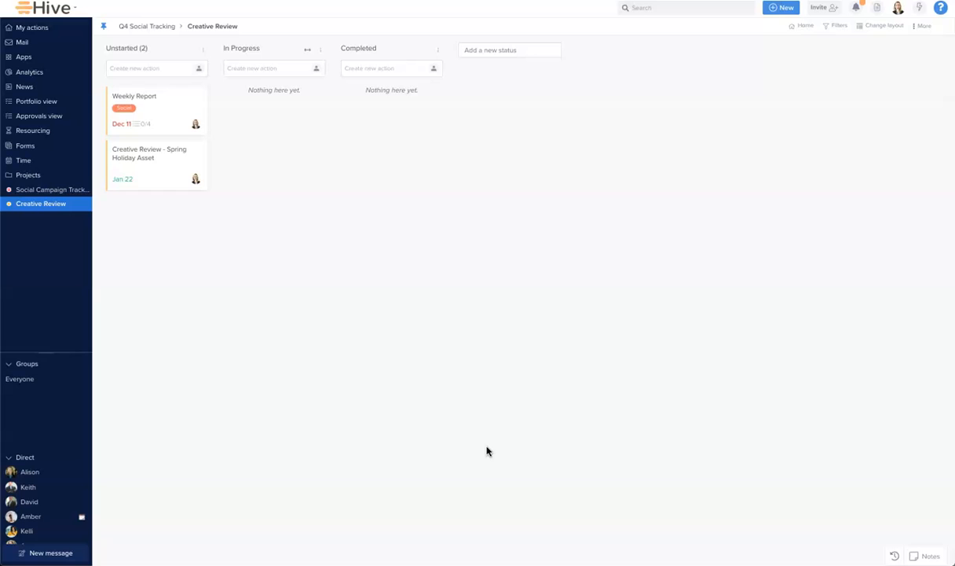
mouse_move(897, 8)
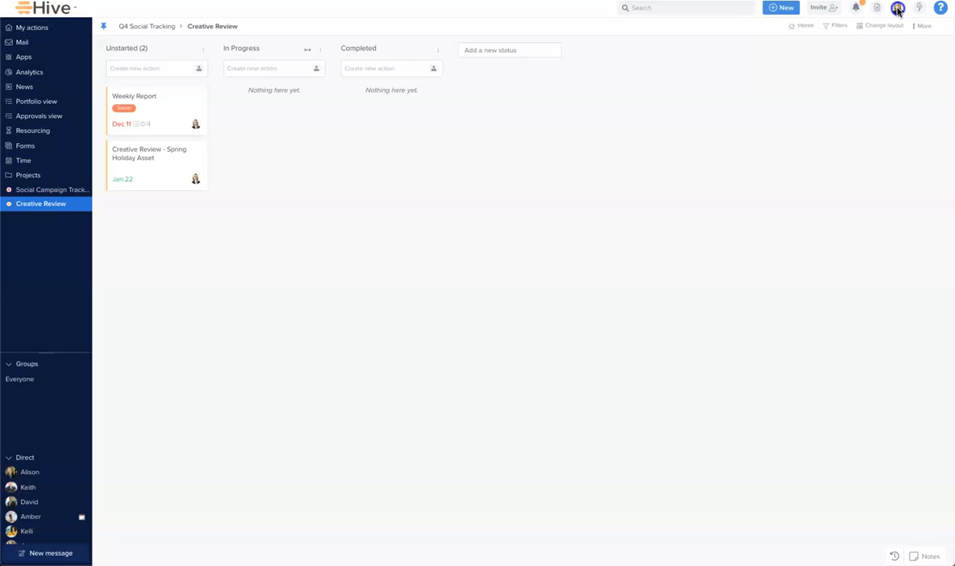
Open Workspace settings from the profile menu in the top bar
left_click(899, 7)
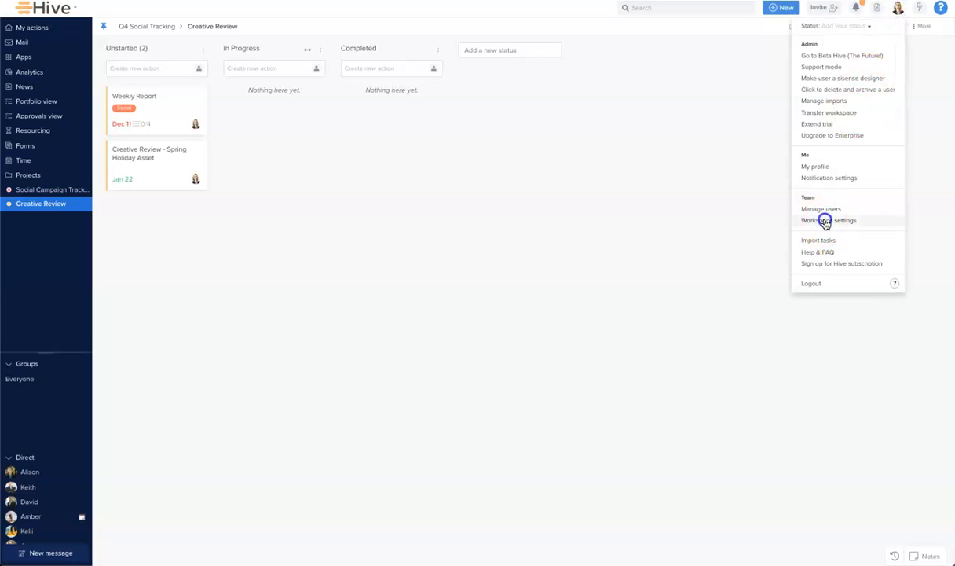
left_click(830, 220)
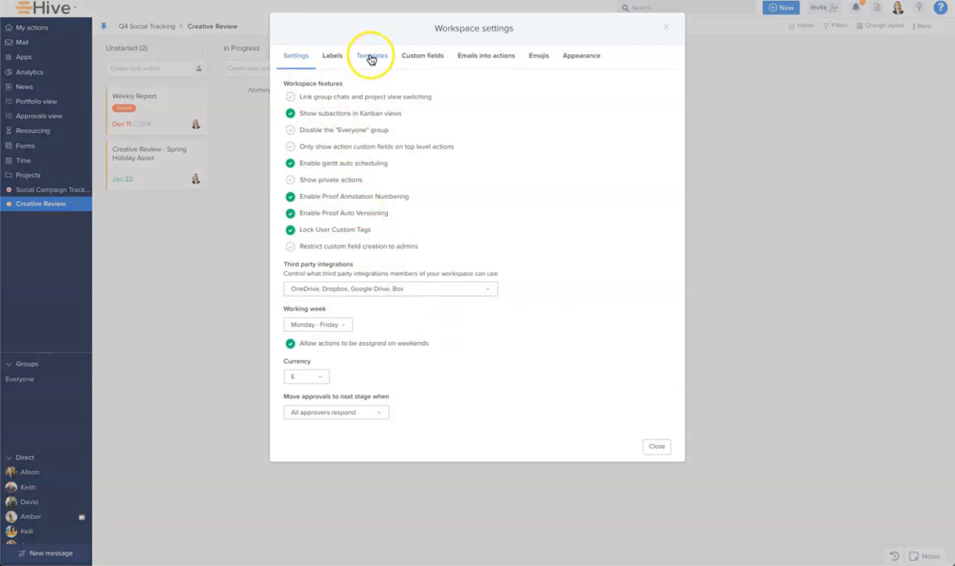
Start a new action template from the Templates section of Workspace settings
left_click(371, 55)
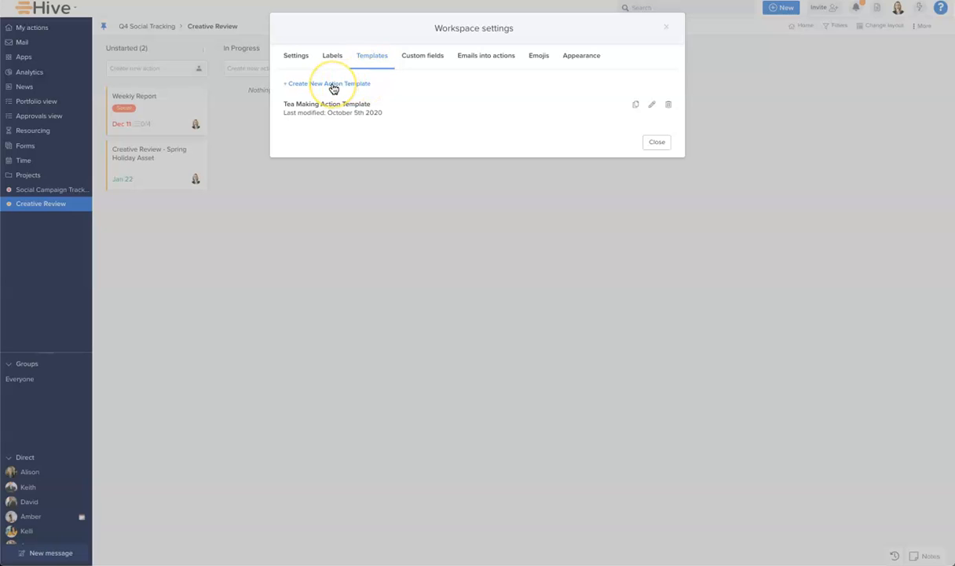
left_click(328, 84)
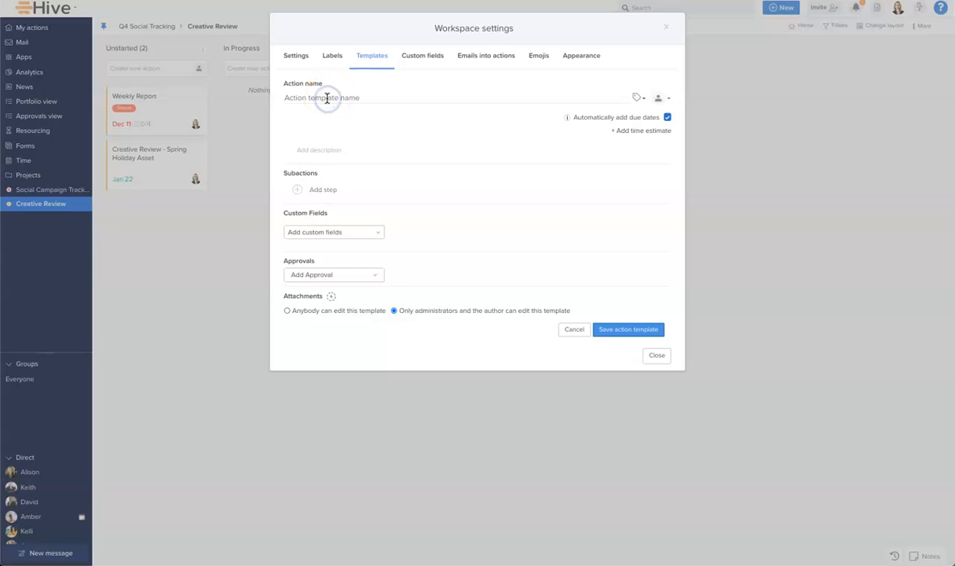
Name the new action template 'Creative review'
type("Creative")
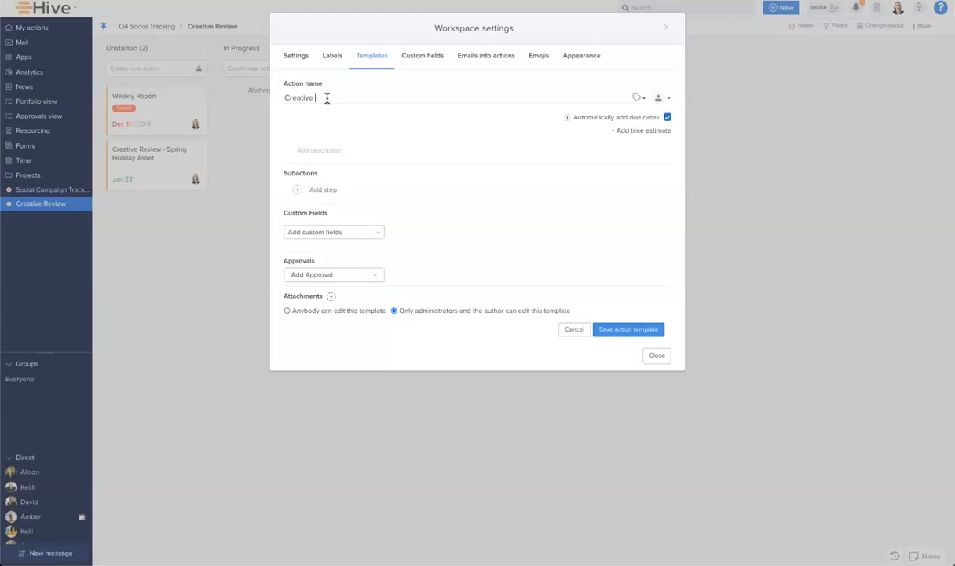
type("review")
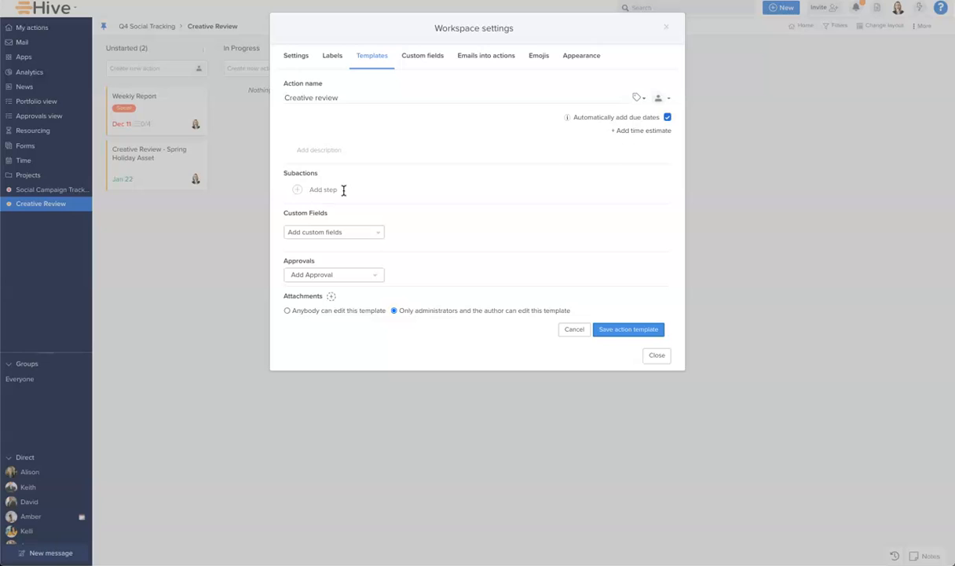
Add subactions Internal Review, Partner Review, Client Review and Submit final creative
type("Internal")
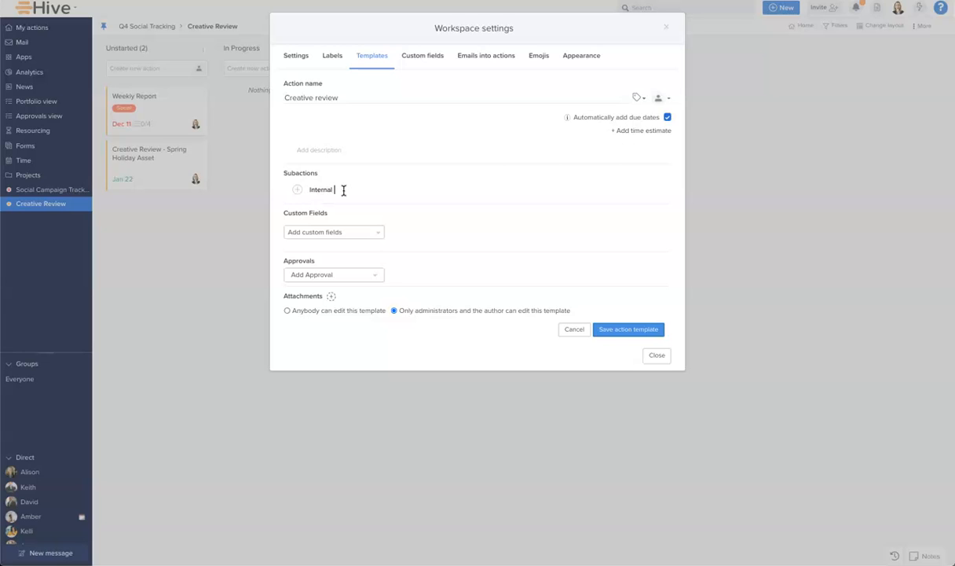
type("Review")
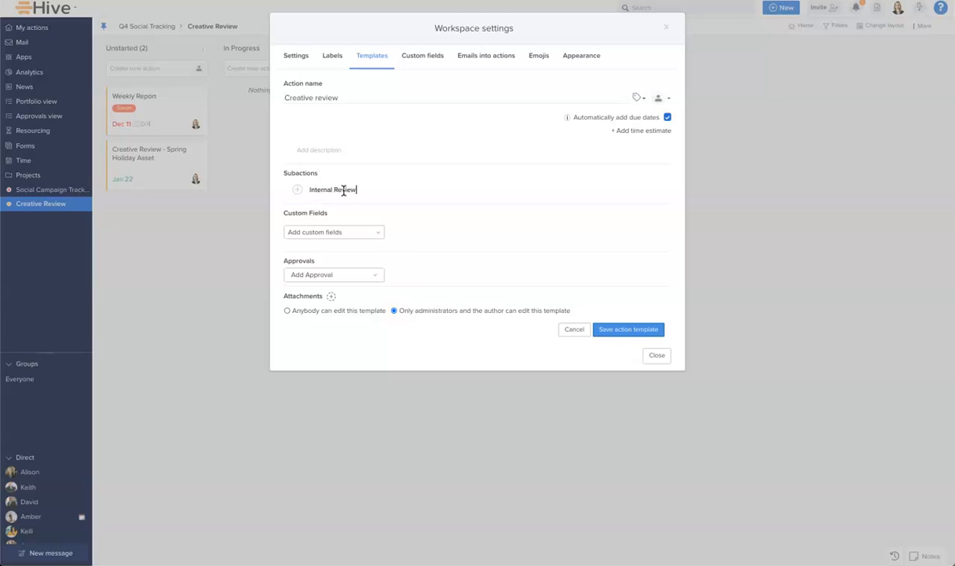
left_click(333, 189)
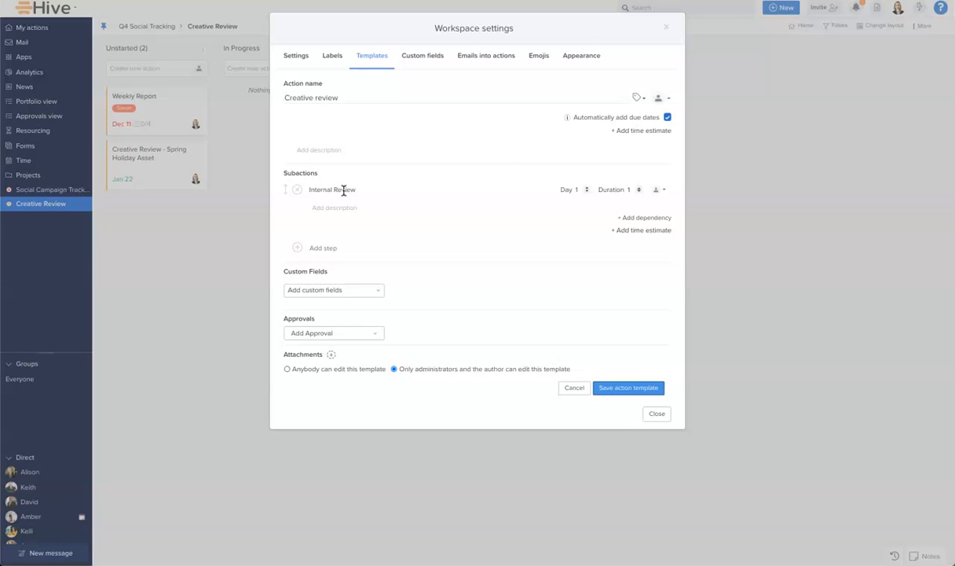
type("Partner Review")
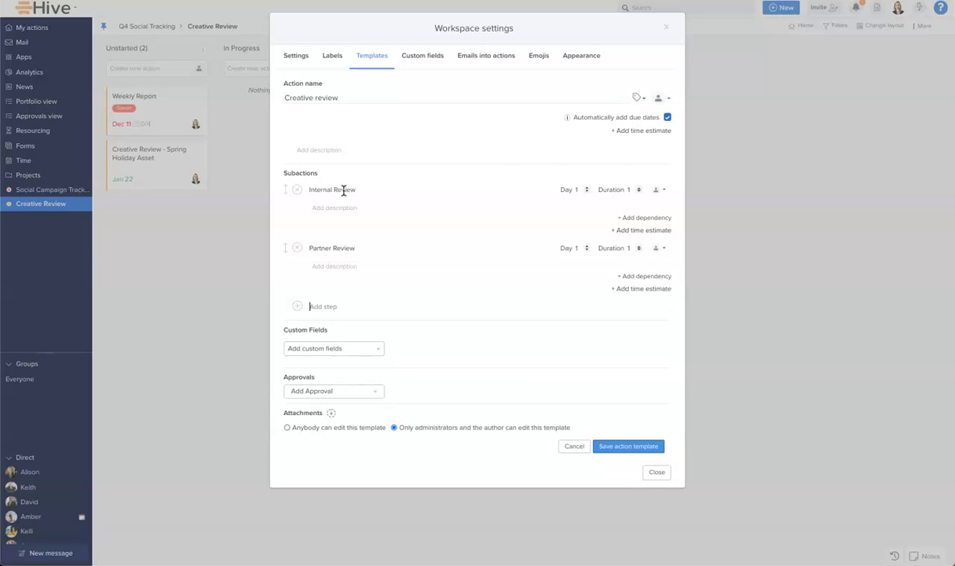
type("Client Review")
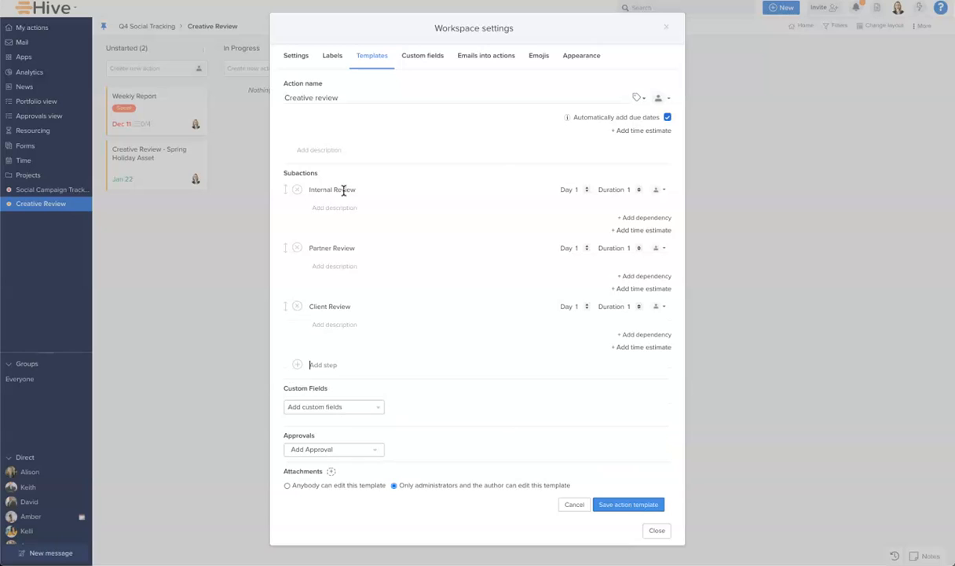
type("Submitt")
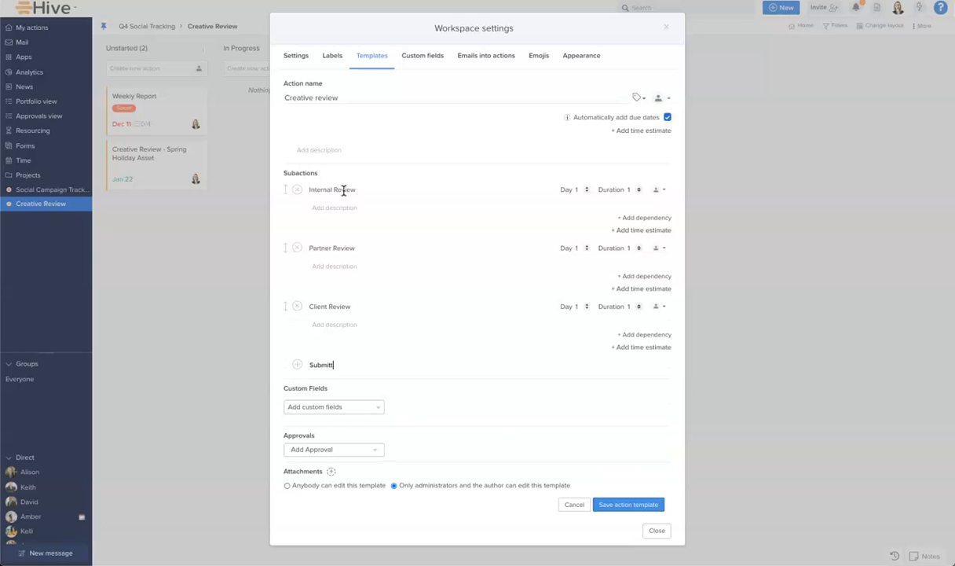
type("final crea")
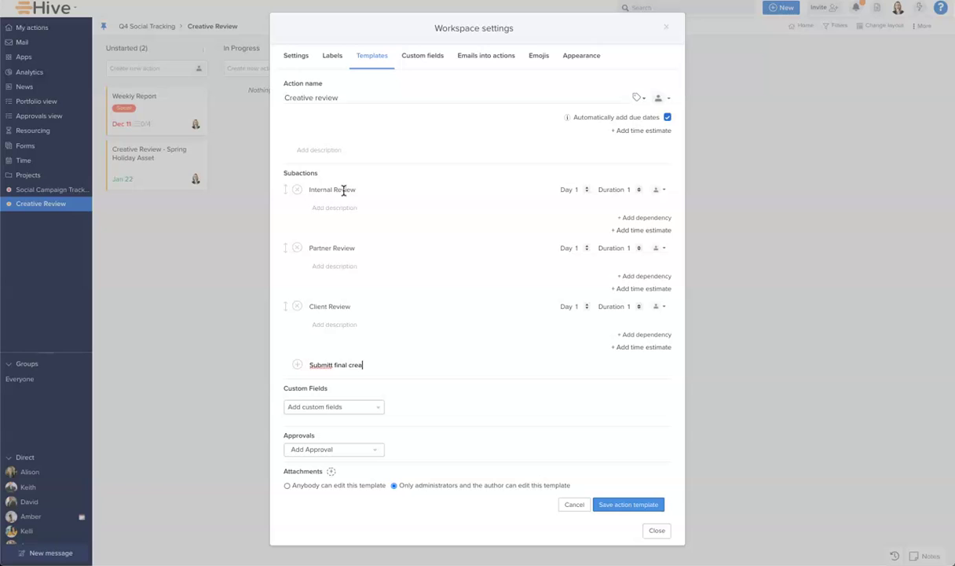
type("tive")
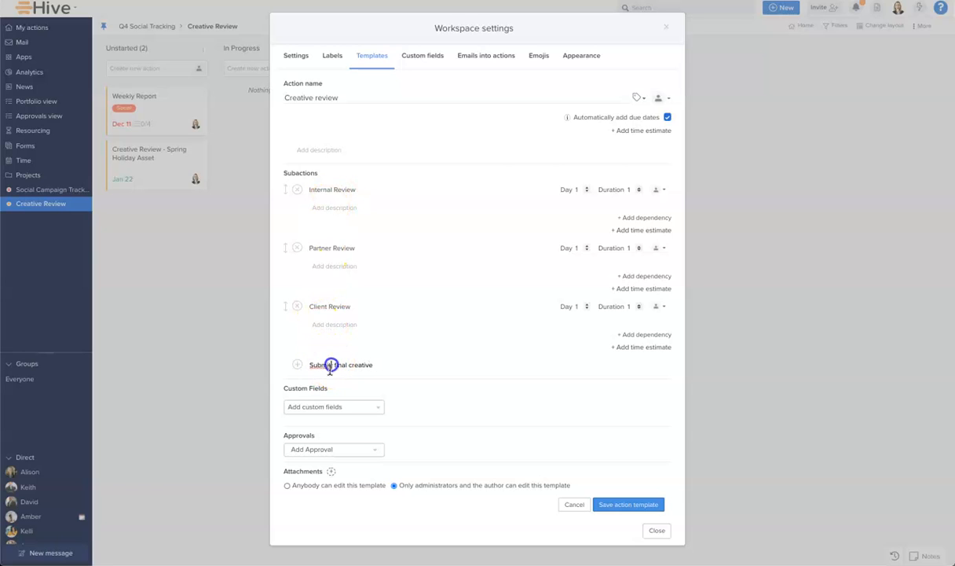
left_click(339, 364)
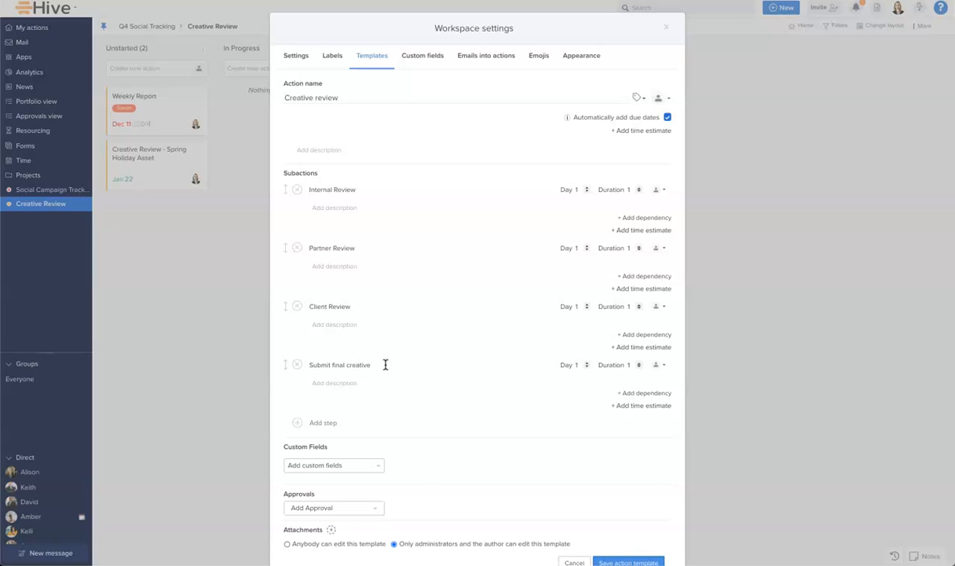
mouse_move(581, 144)
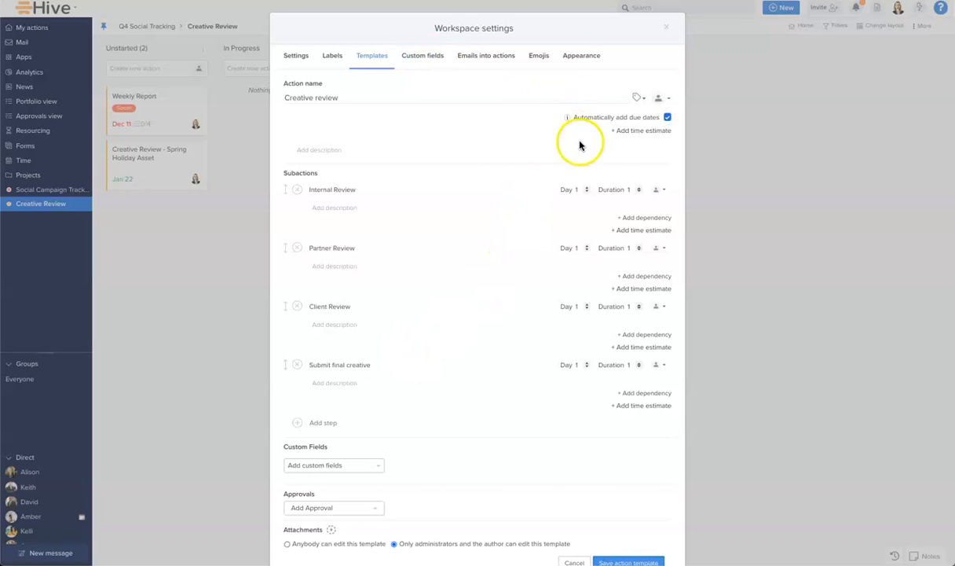
Assign team members to the Internal Review and Submit final creative subactions
left_click(657, 188)
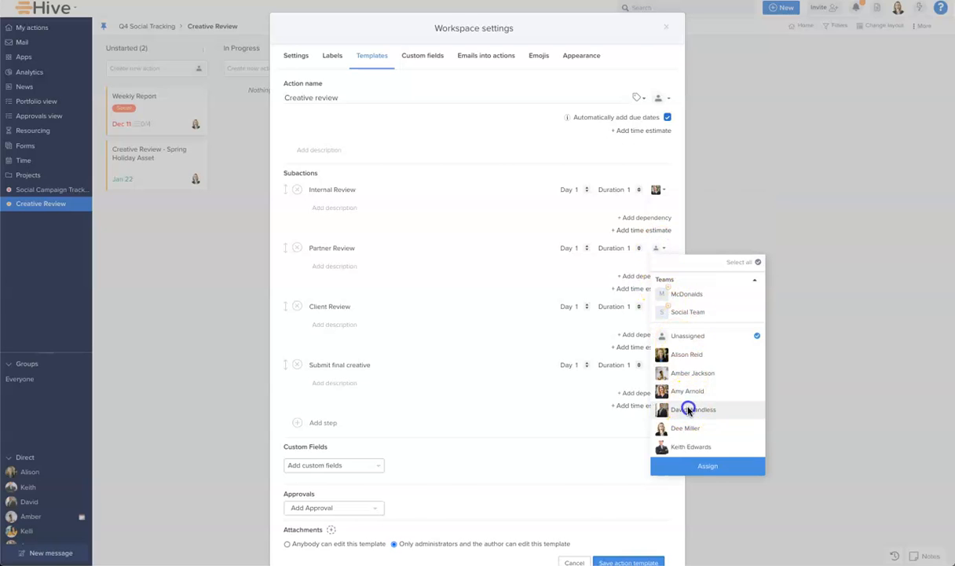
left_click(663, 307)
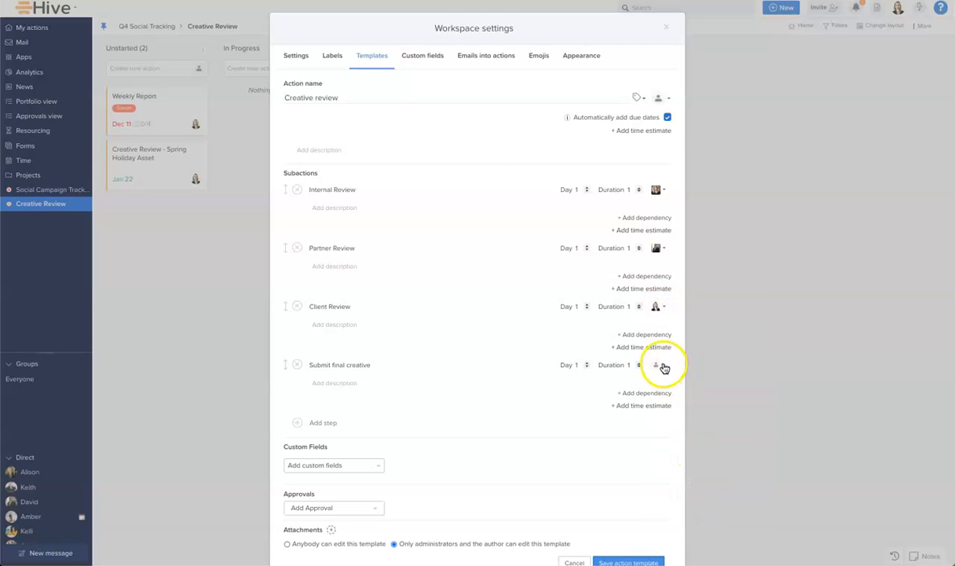
left_click(657, 364)
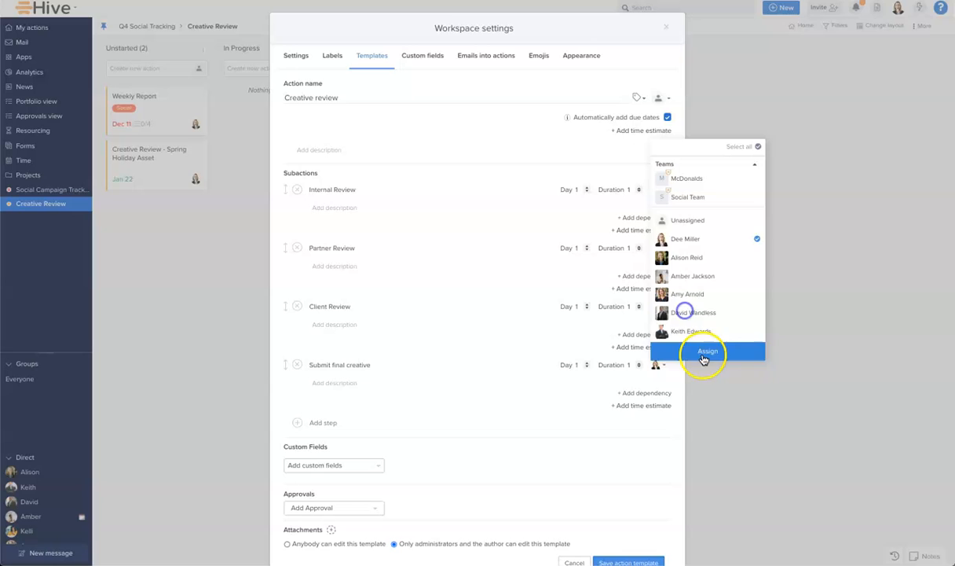
left_click(706, 351)
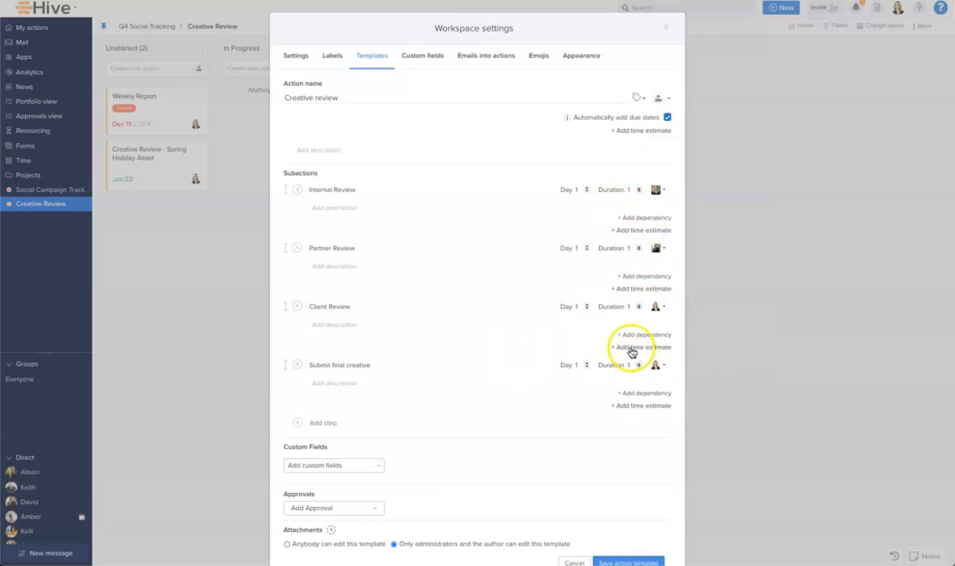
mouse_move(636, 107)
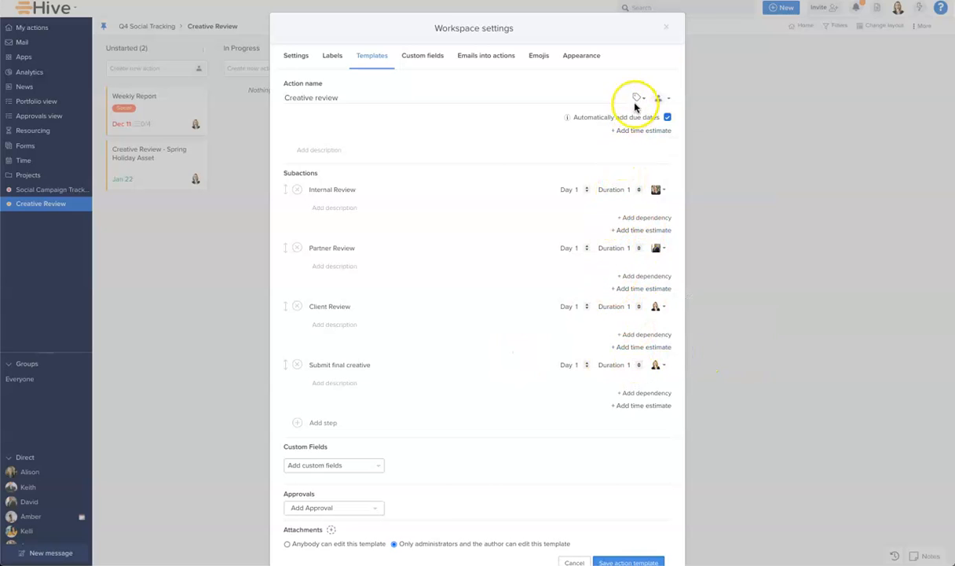
Attach the Google label to the Creative review template
left_click(636, 98)
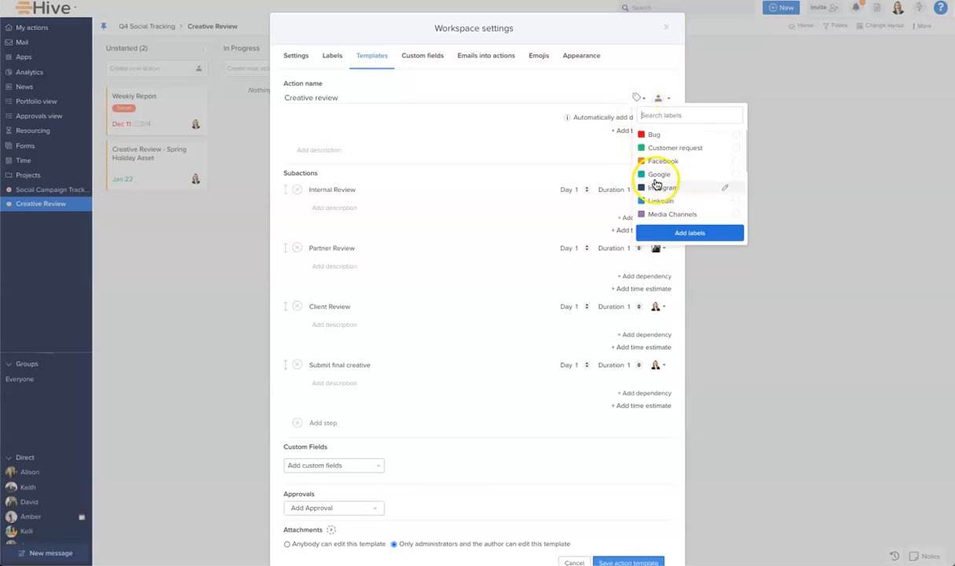
left_click(657, 173)
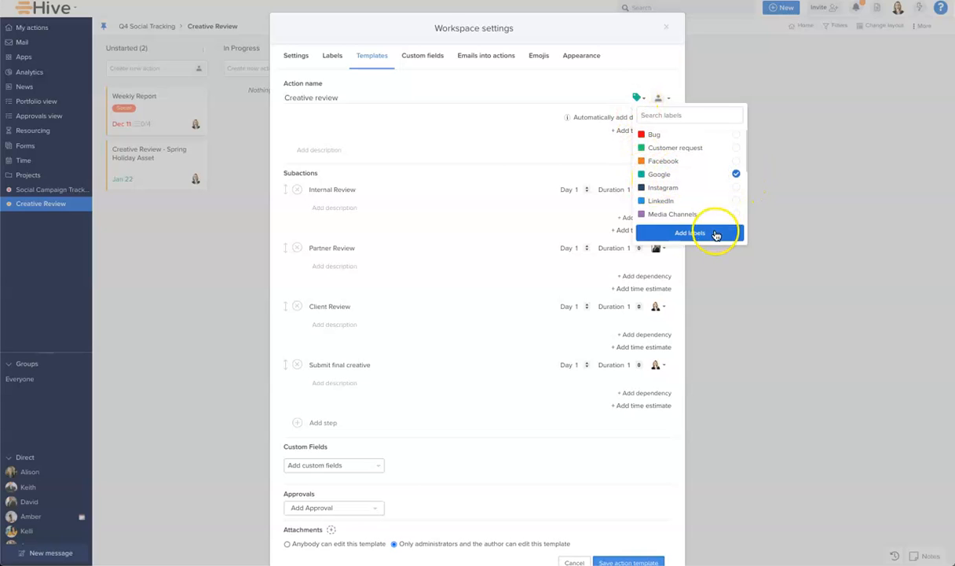
left_click(688, 233)
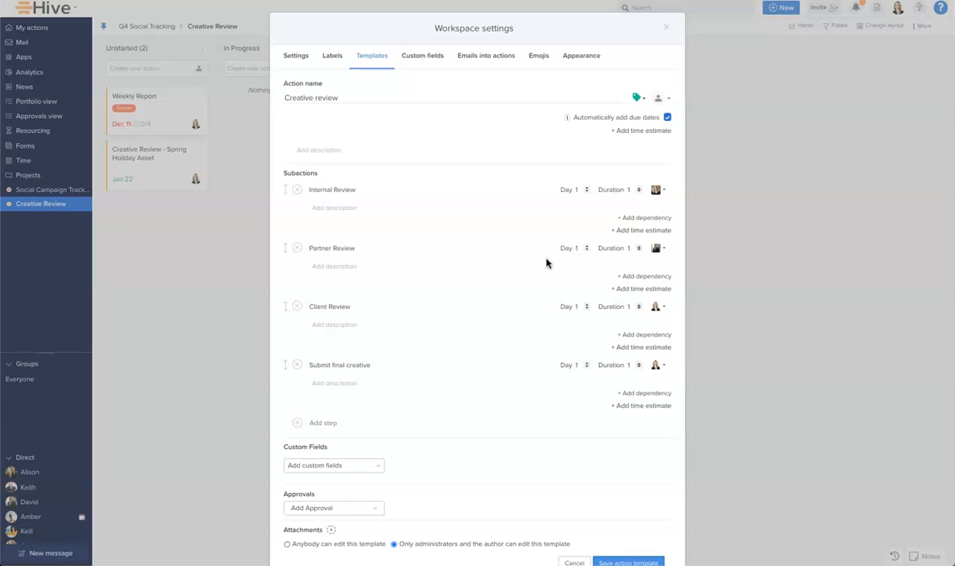
mouse_move(619, 261)
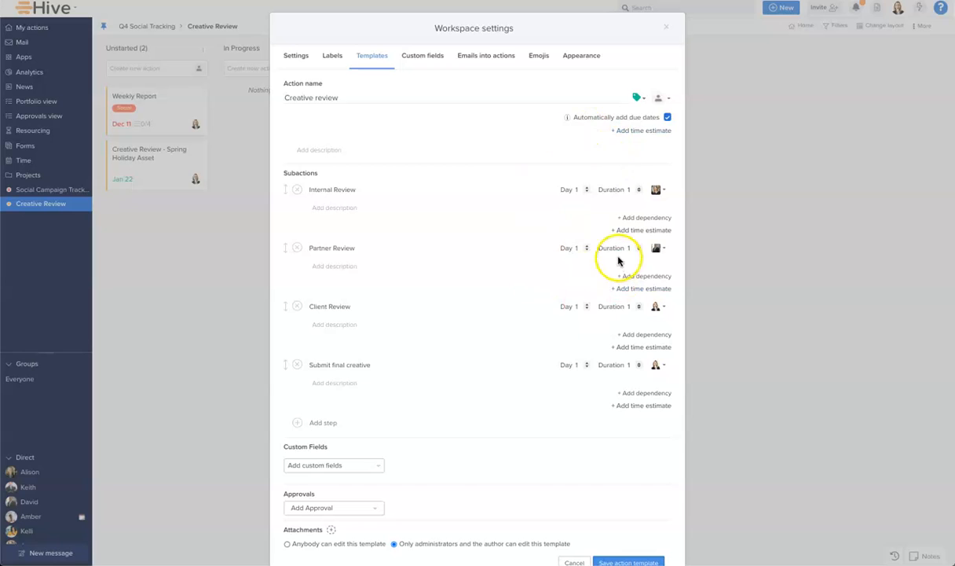
mouse_move(559, 220)
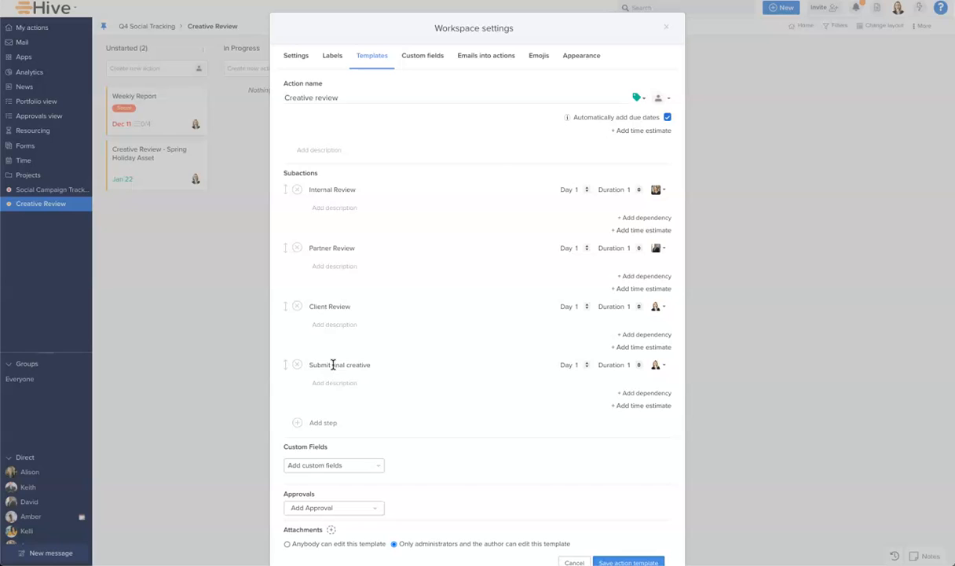
mouse_move(587, 369)
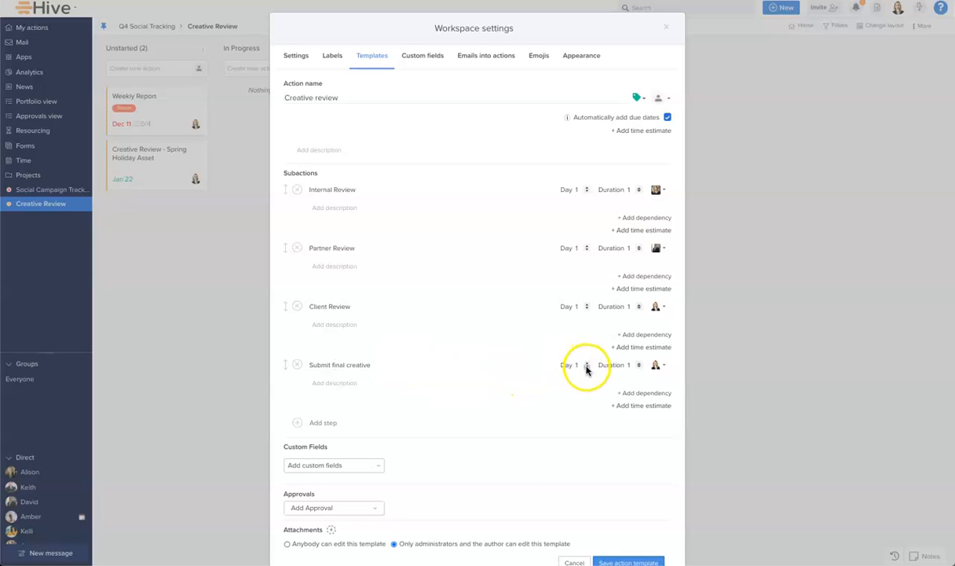
Set start days: Internal Review -3, Partner -2, Client -1, Submit final creative 0
left_click(587, 368)
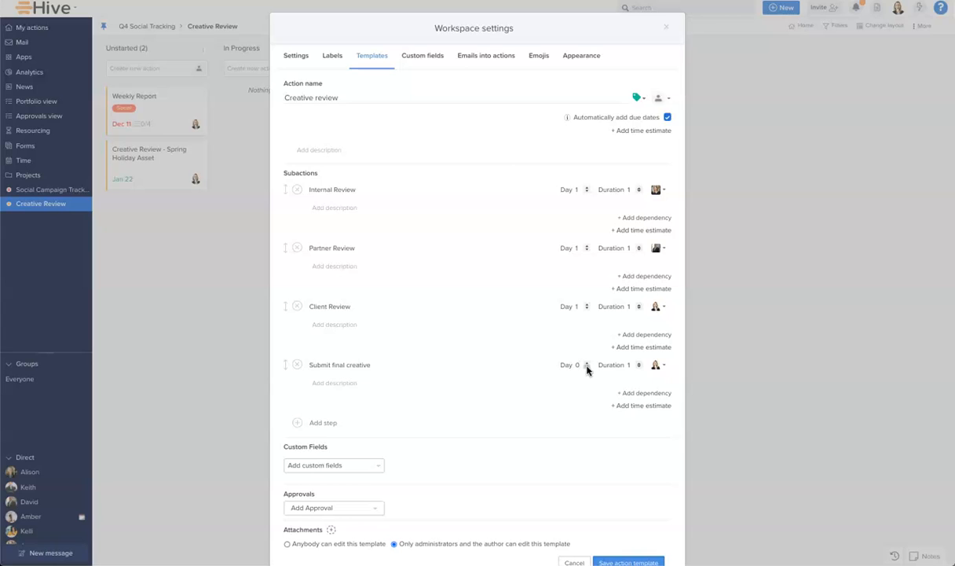
mouse_move(591, 322)
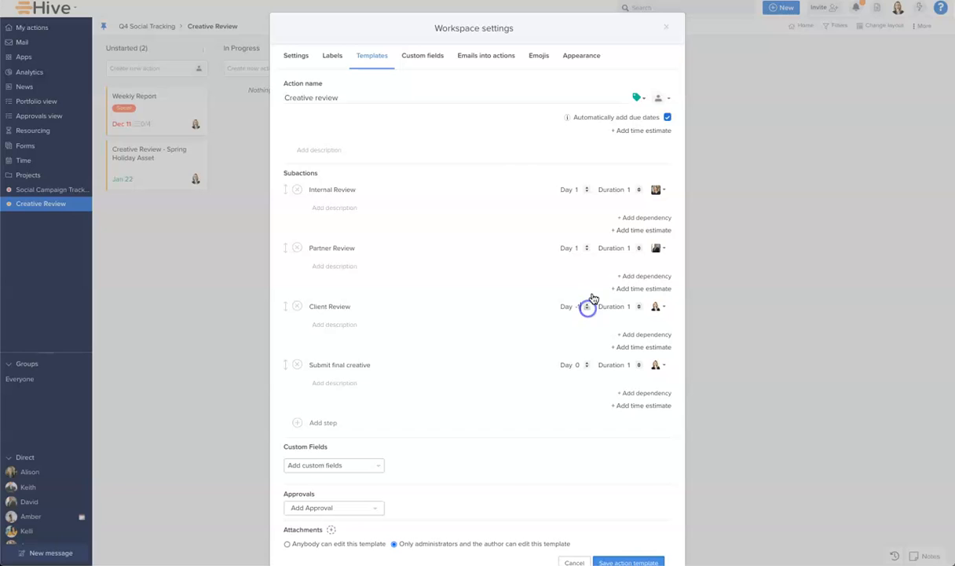
left_click(588, 308)
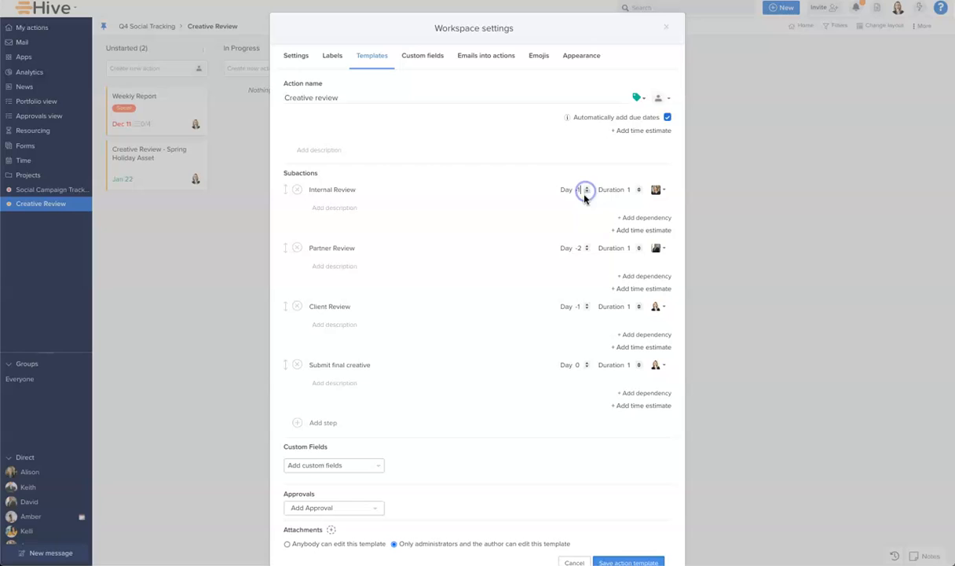
left_click(586, 188)
type("-3")
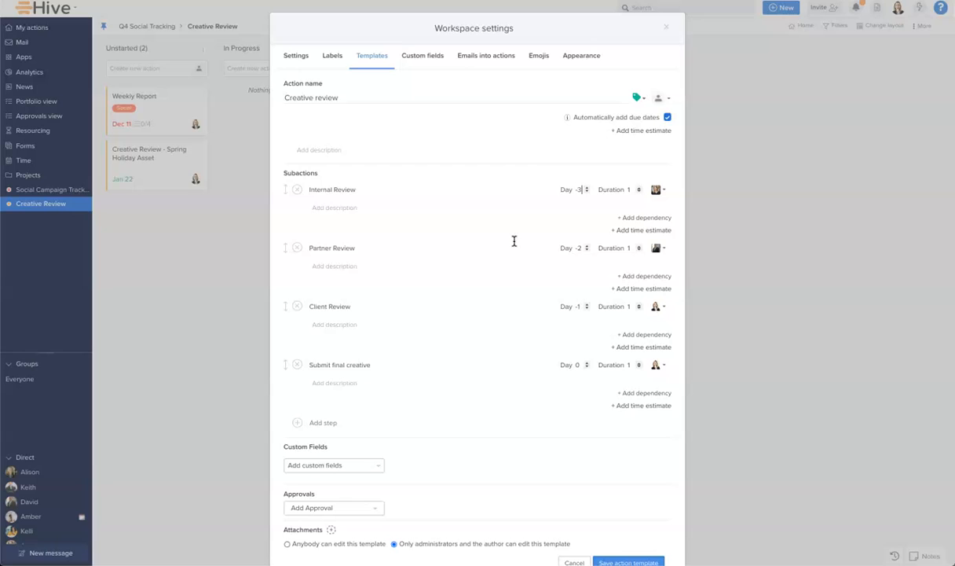
Save the Creative review template and close Workspace settings
scroll("down", 3)
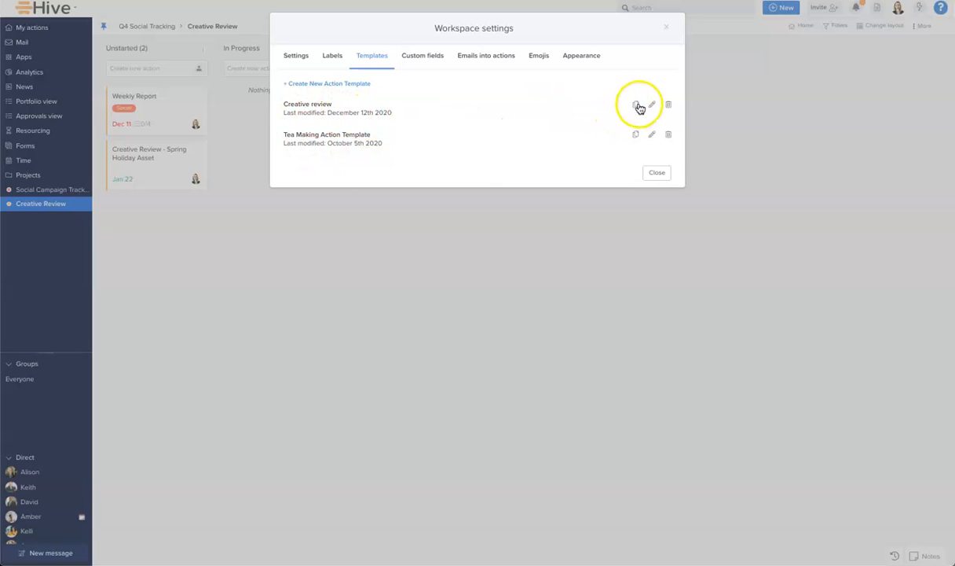
mouse_move(650, 105)
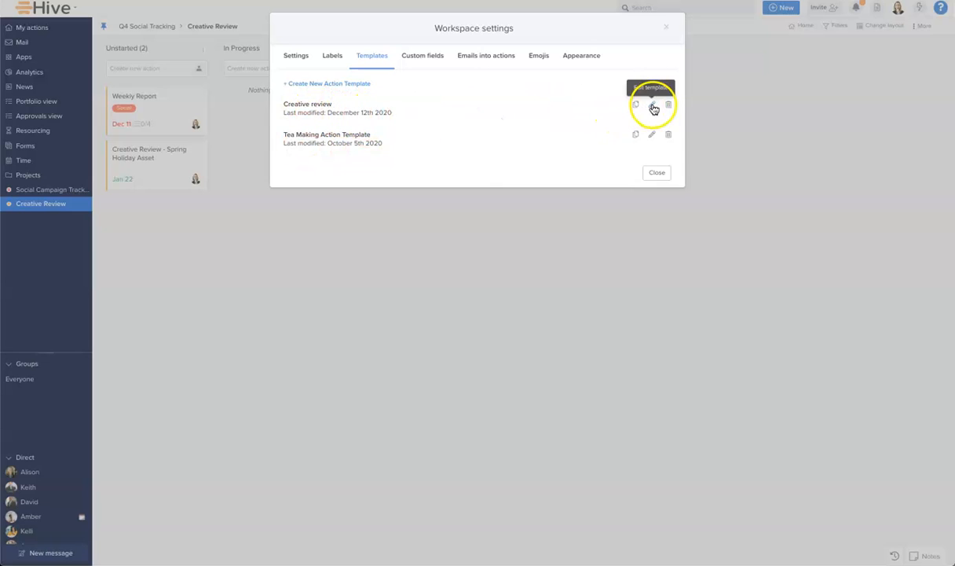
left_click(656, 171)
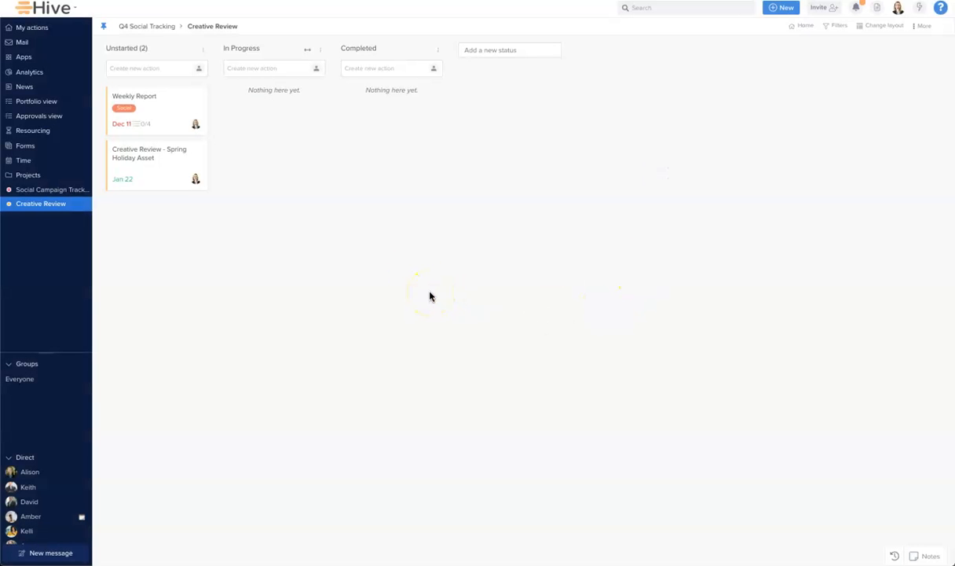
Apply the Creative review template to the Spring Holiday Asset card via More > Apply template
left_click(149, 154)
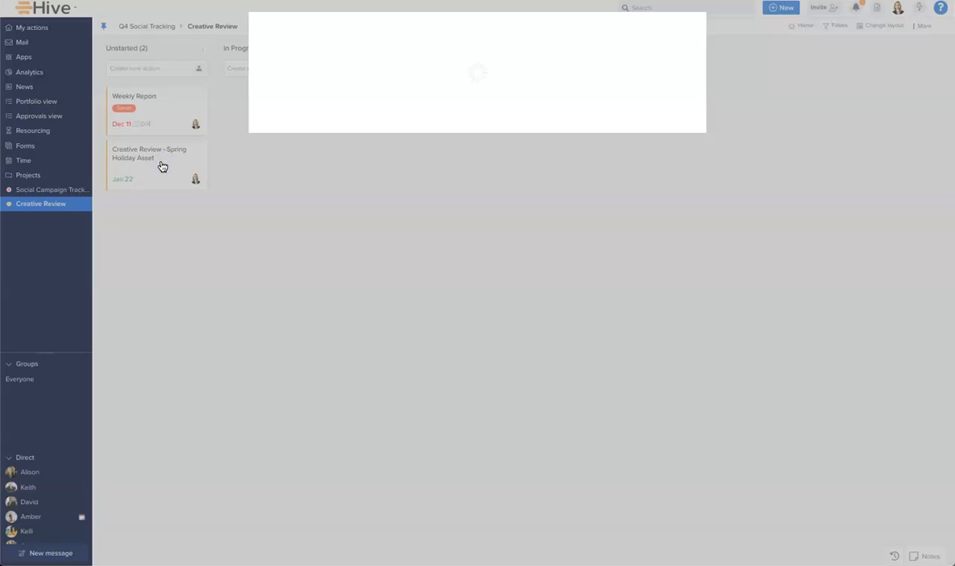
left_click(149, 154)
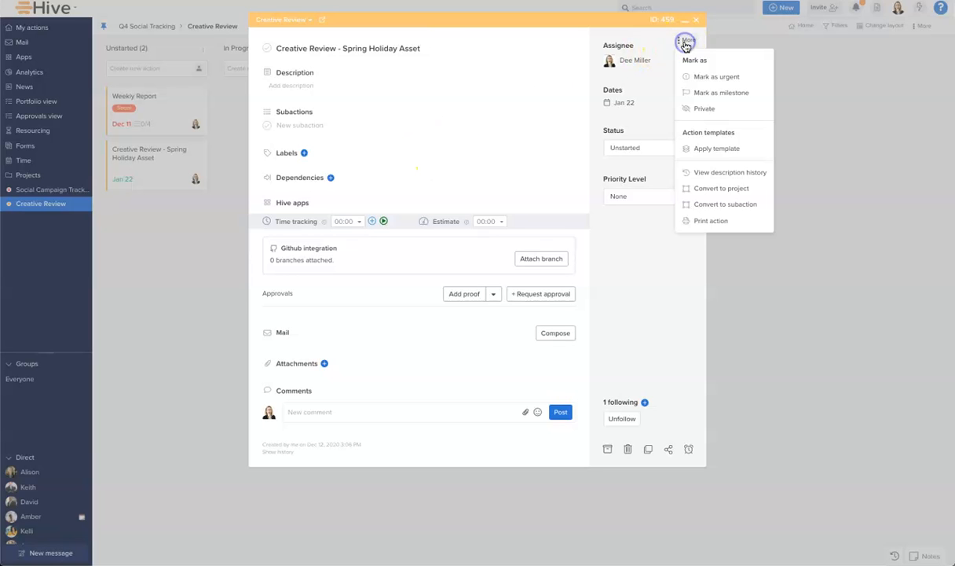
left_click(716, 147)
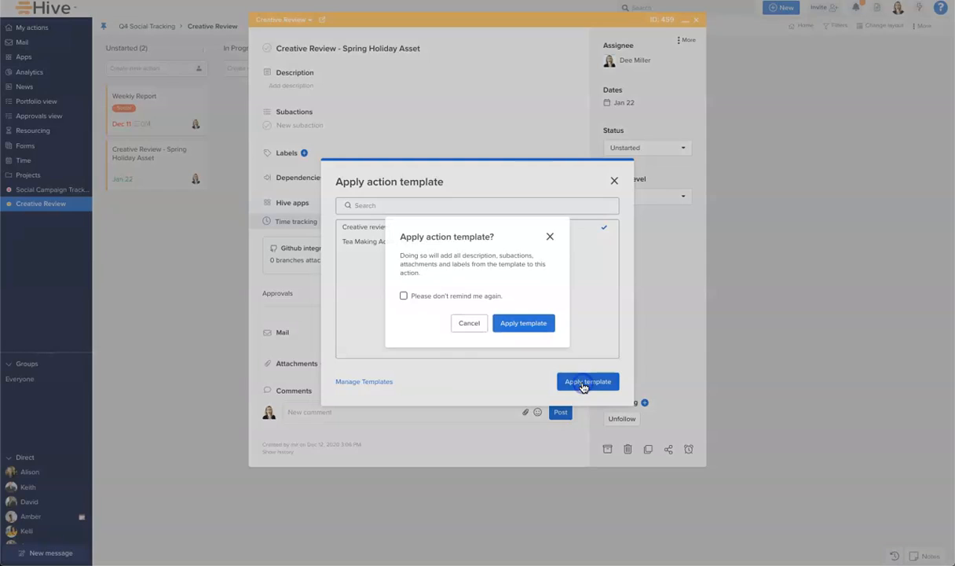
left_click(523, 324)
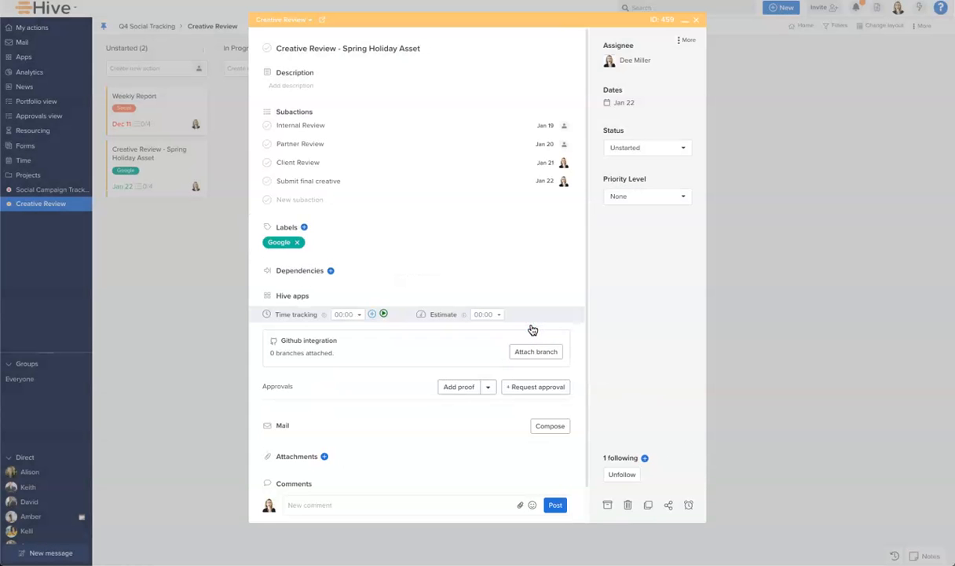
mouse_move(519, 180)
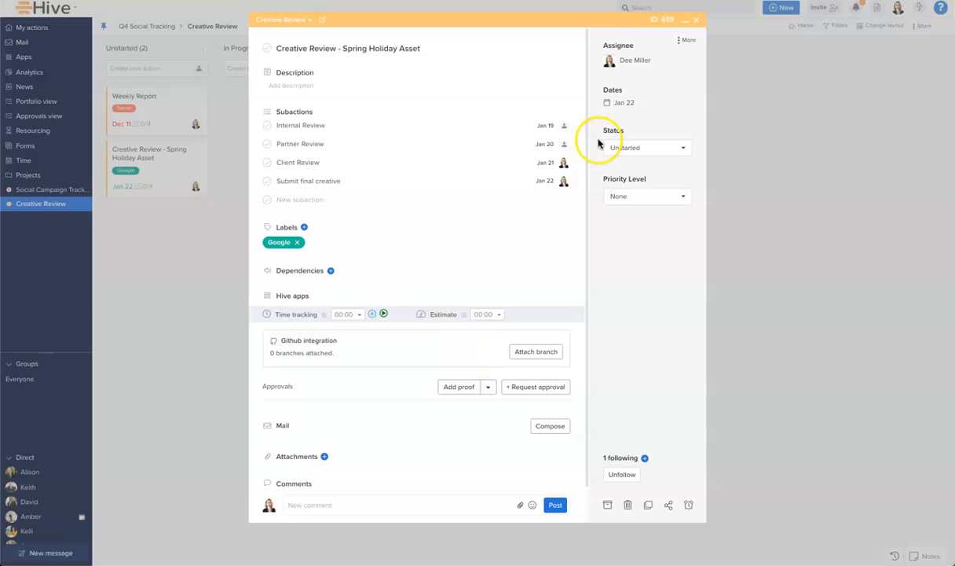
mouse_move(546, 161)
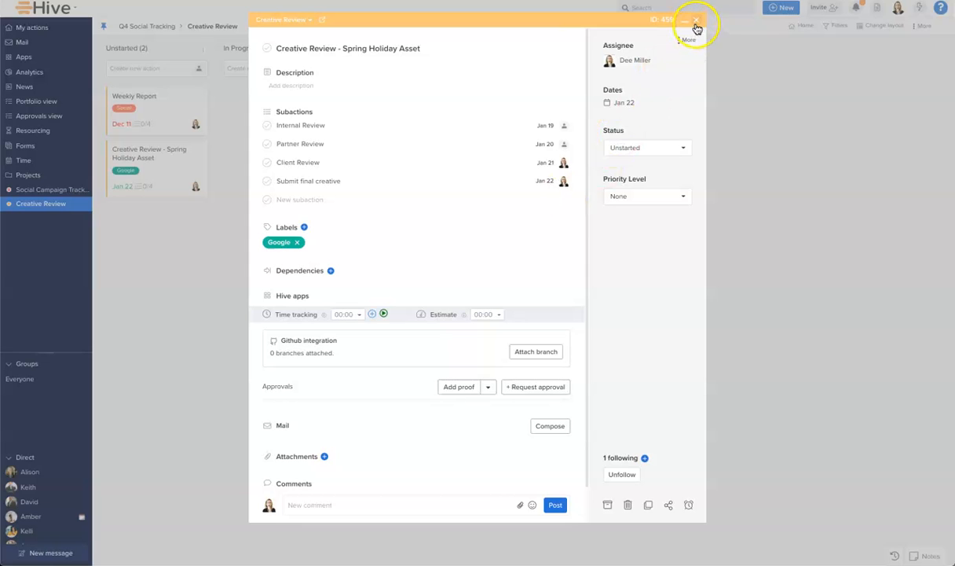
Close the Spring Holiday card and open the Weekly Report card's More menu
left_click(696, 19)
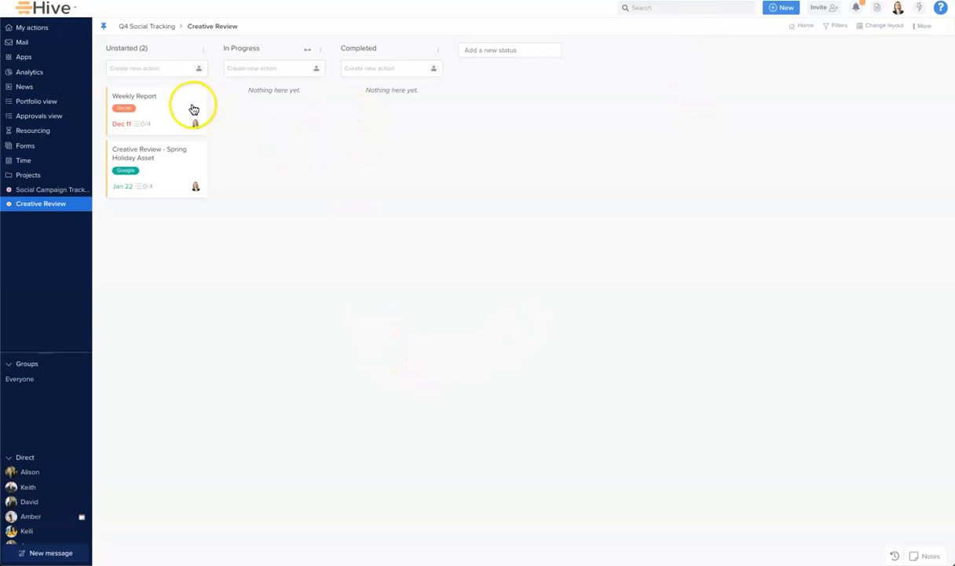
left_click(135, 96)
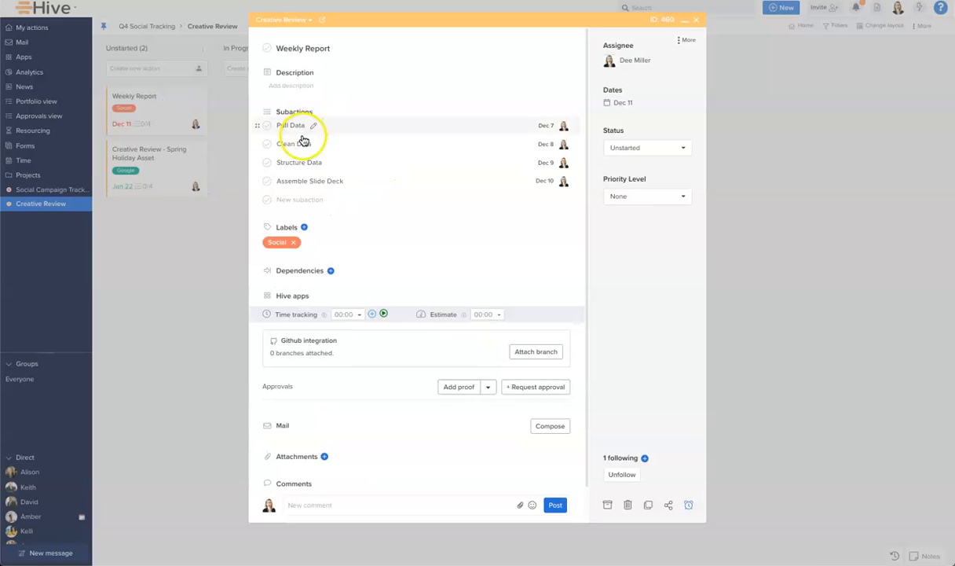
mouse_move(423, 229)
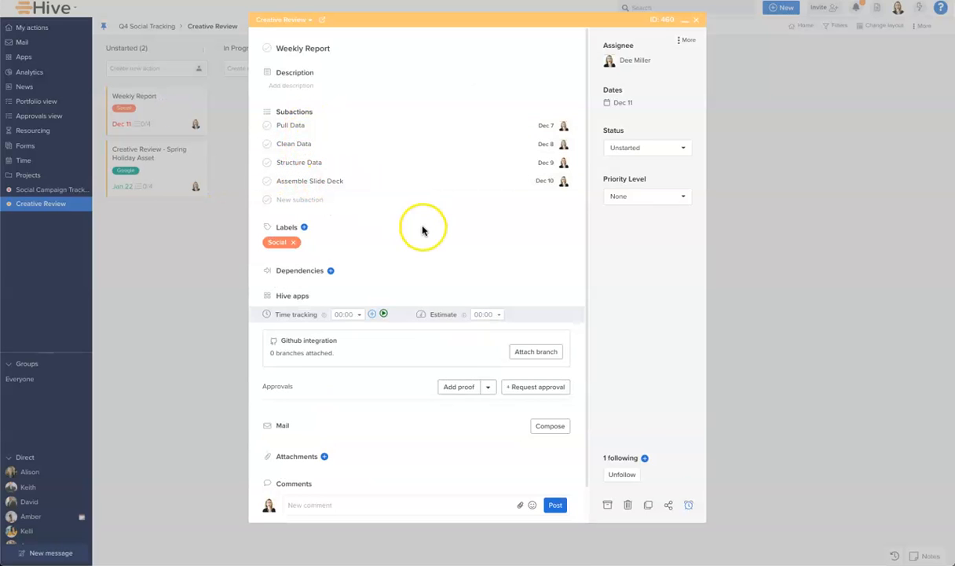
mouse_move(423, 229)
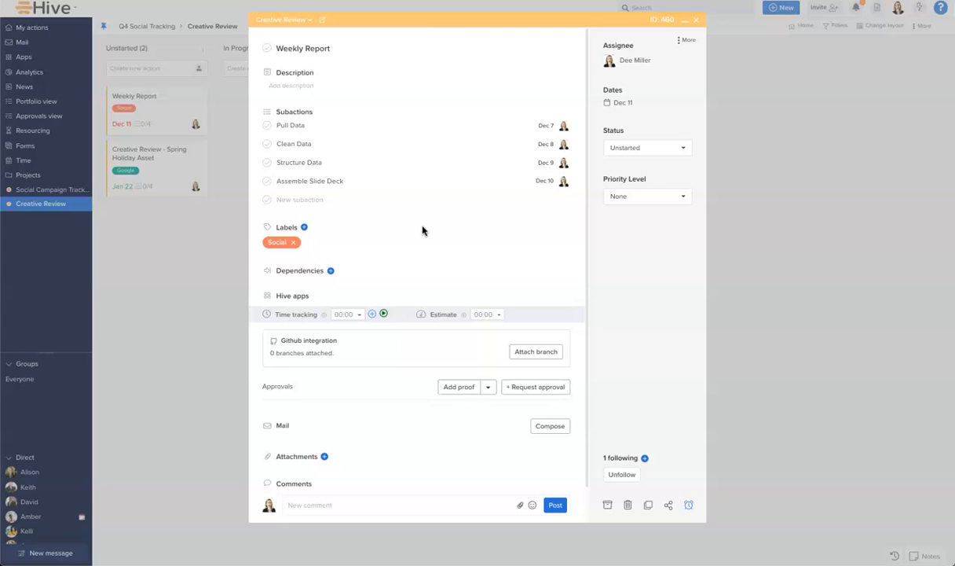
mouse_move(656, 48)
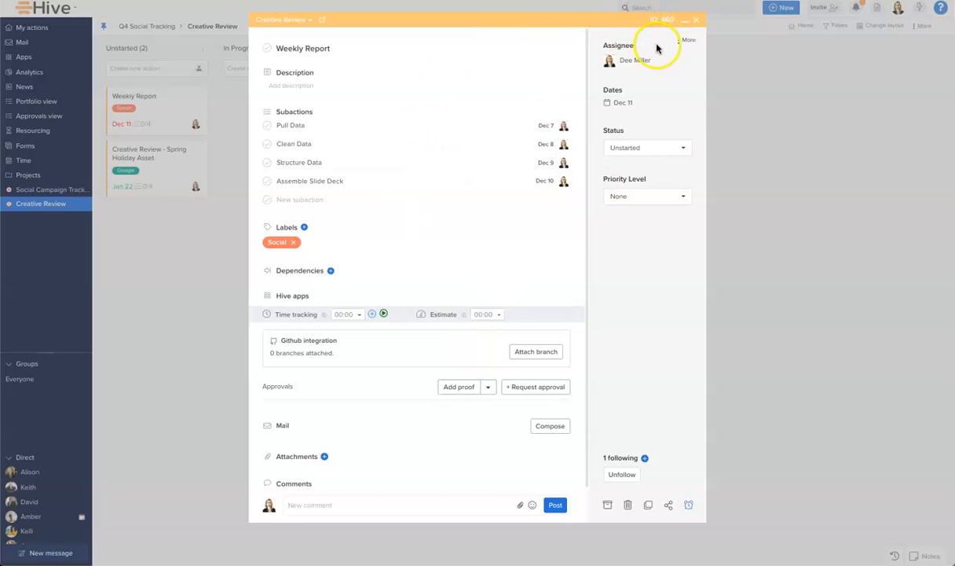
left_click(688, 41)
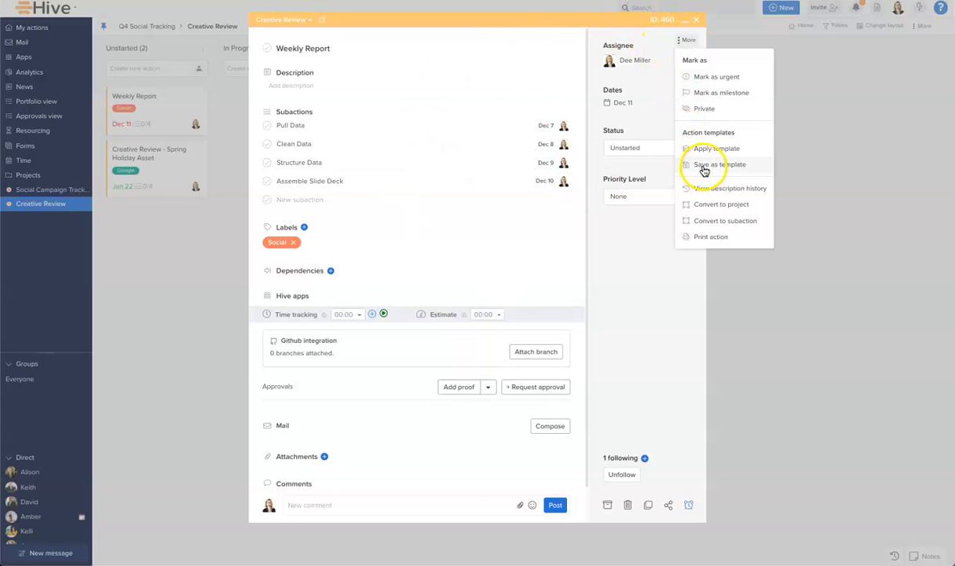
Save the Weekly Report card as an action template via the More menu and Workspace settings
left_click(719, 165)
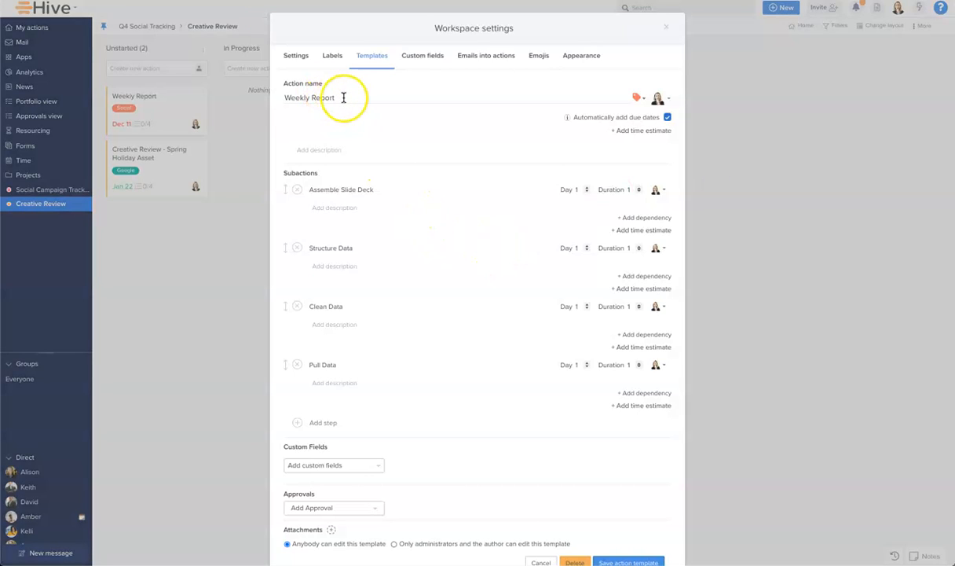
mouse_move(651, 90)
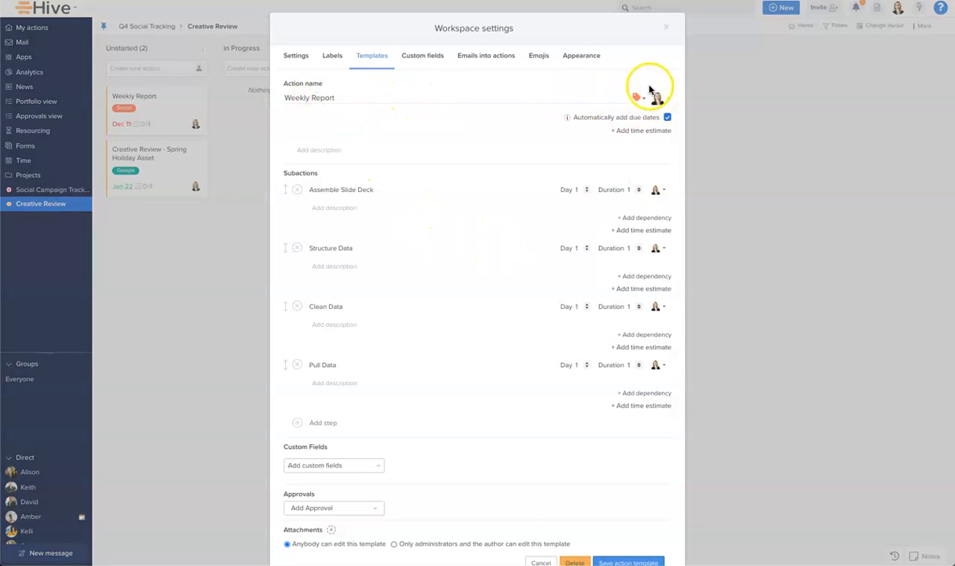
mouse_move(654, 385)
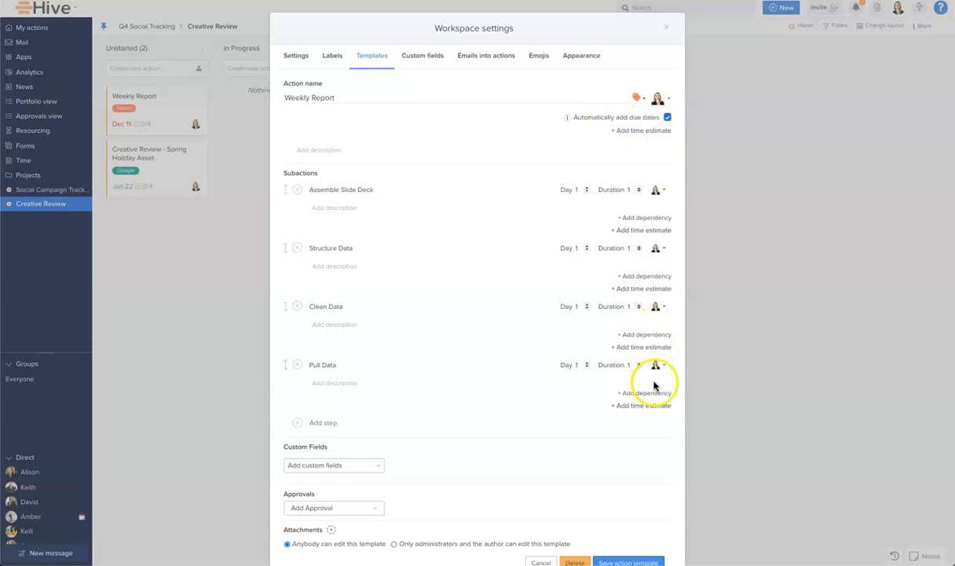
mouse_move(370, 367)
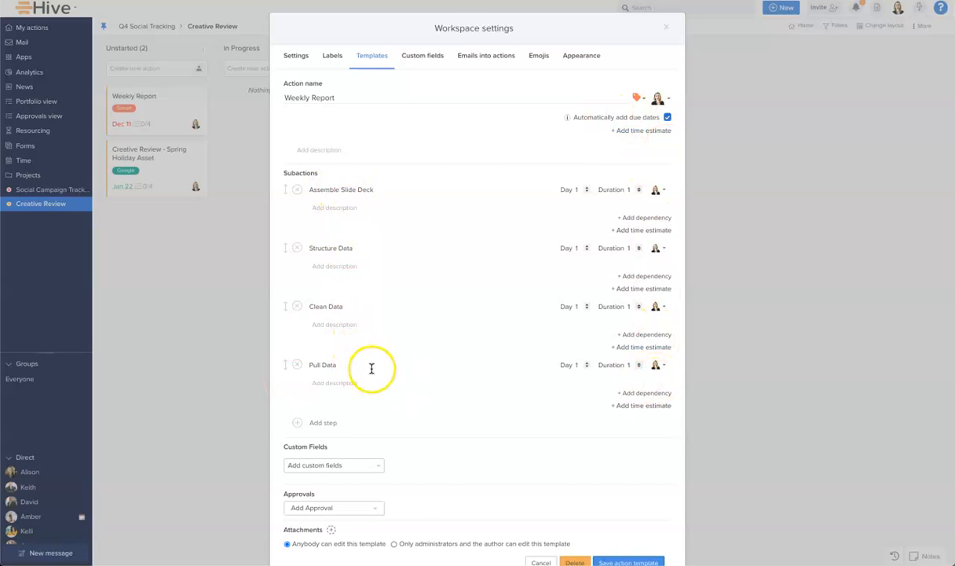
scroll("down", 3)
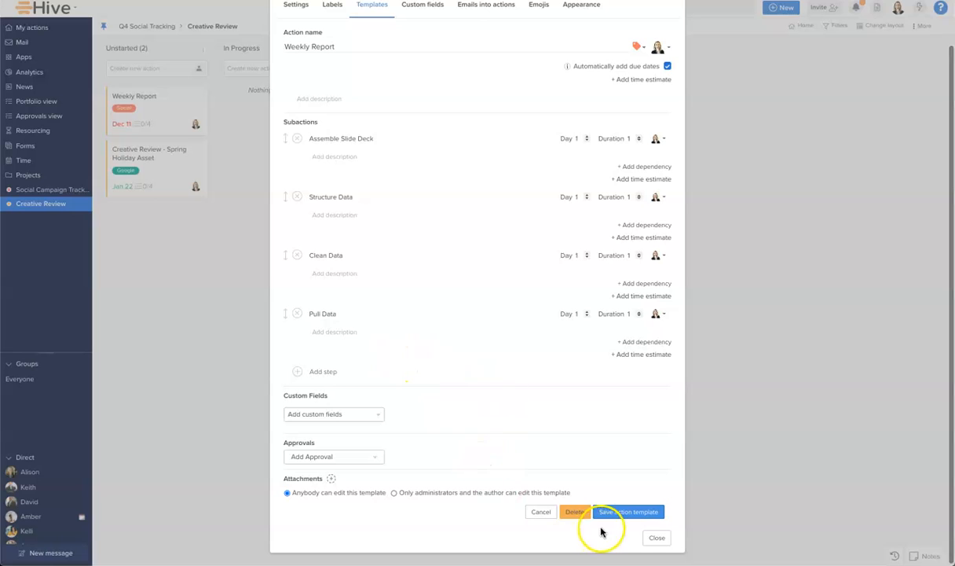
left_click(629, 512)
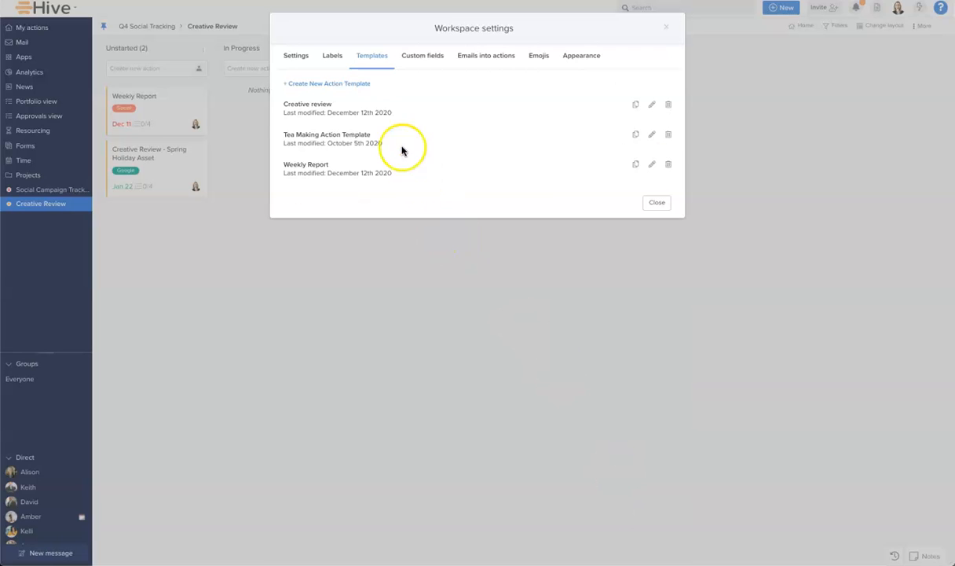
mouse_move(321, 190)
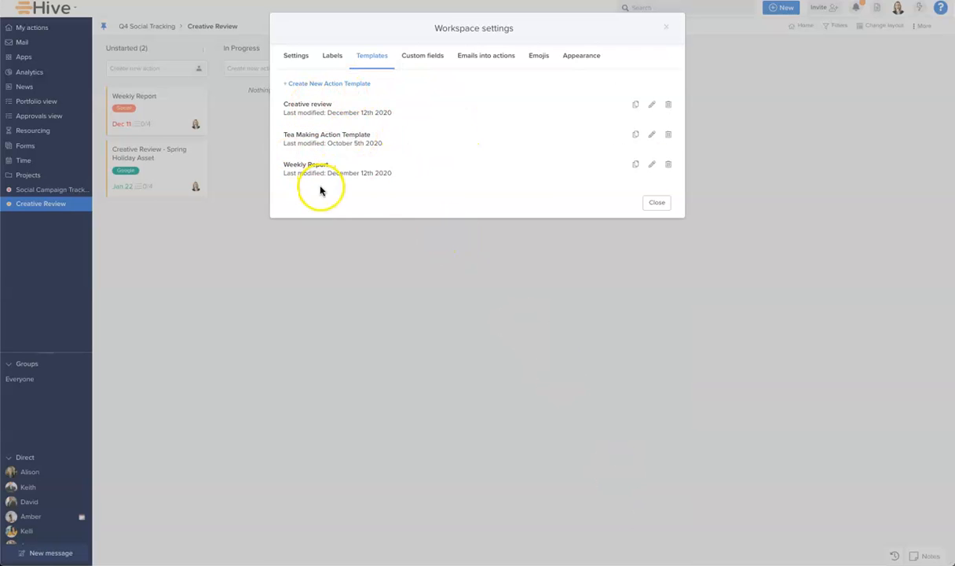
mouse_move(347, 157)
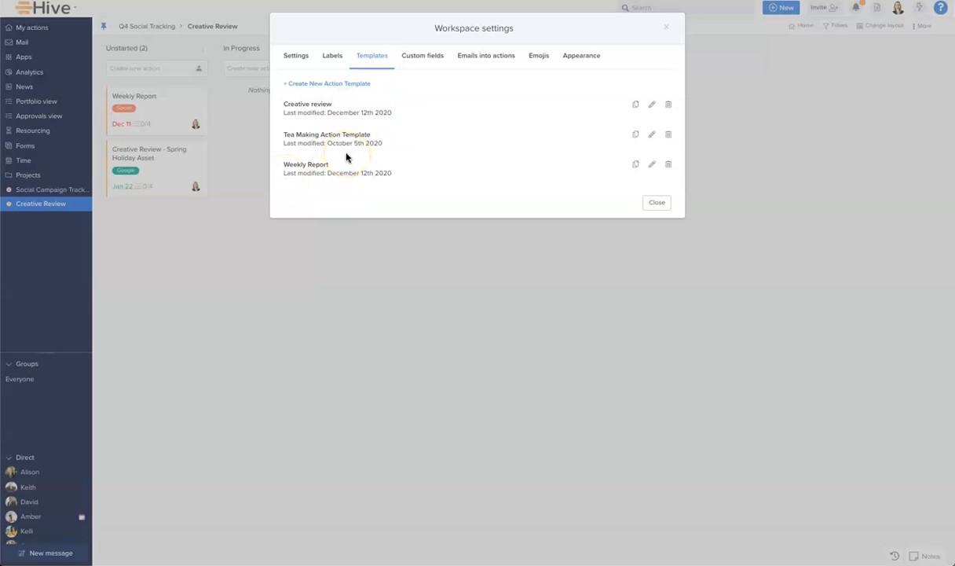